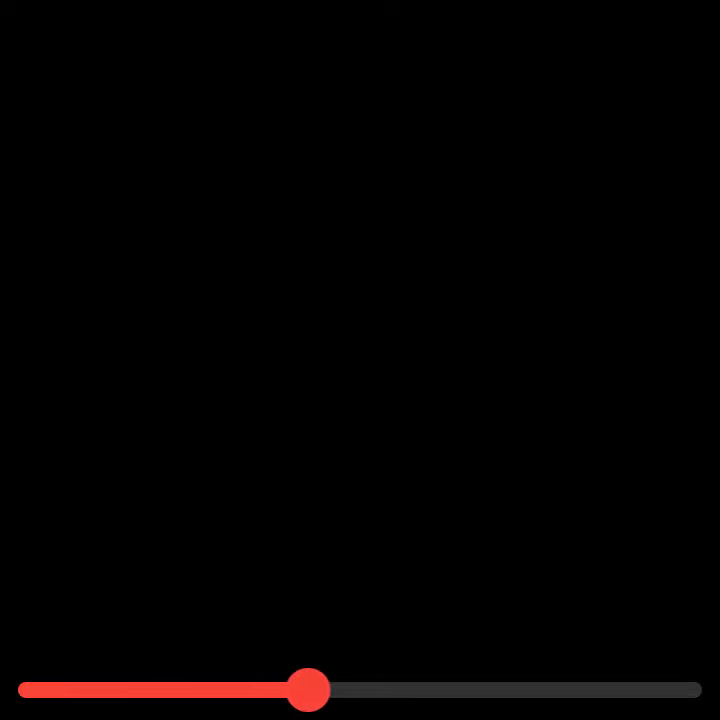
drag(310, 689, 325, 689)
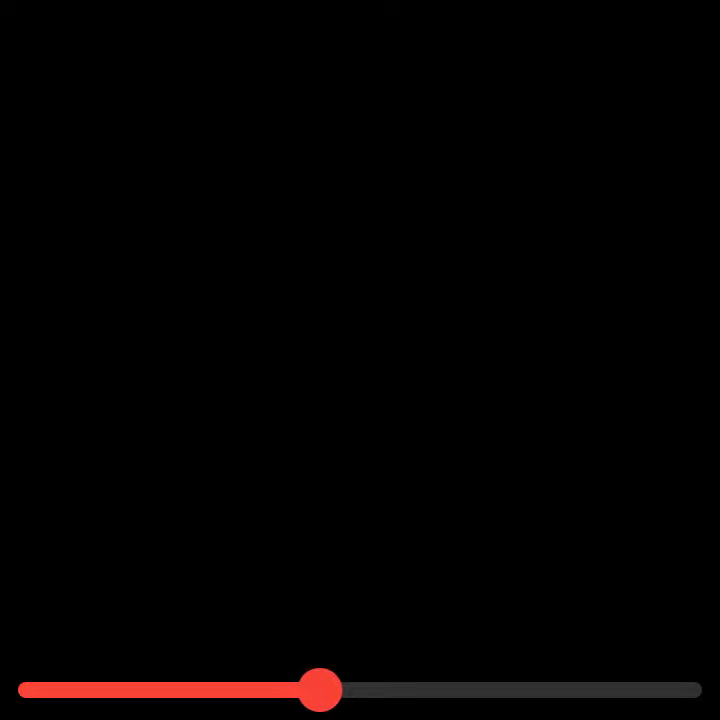
drag(322, 690, 335, 690)
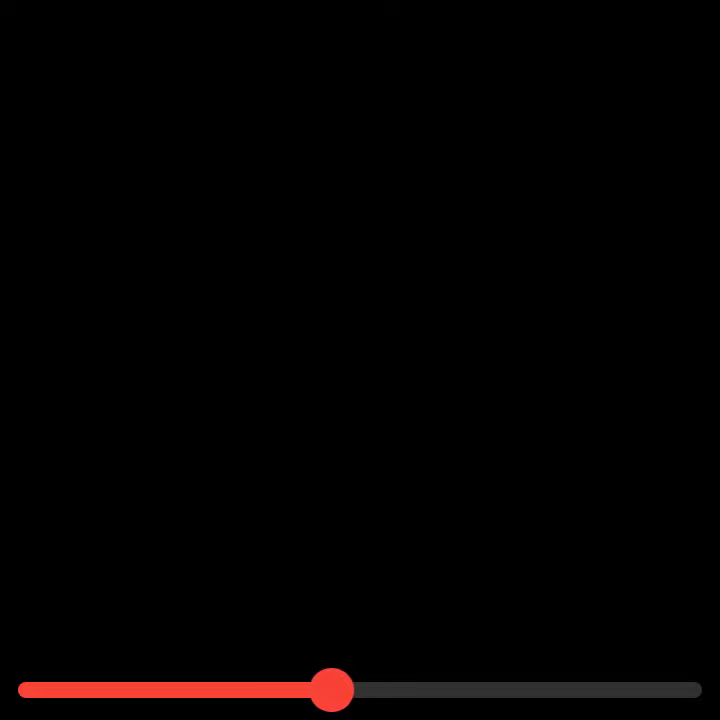
drag(330, 689, 345, 689)
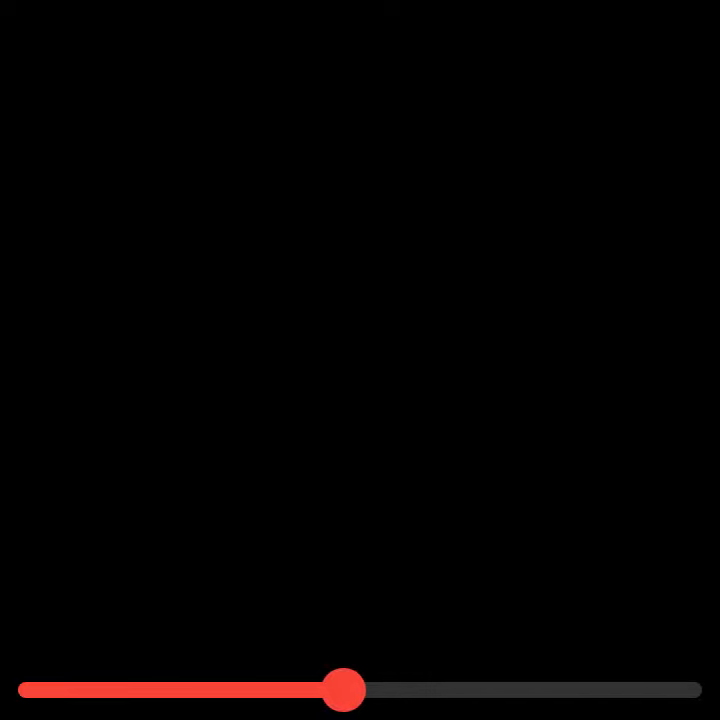
drag(345, 690, 357, 690)
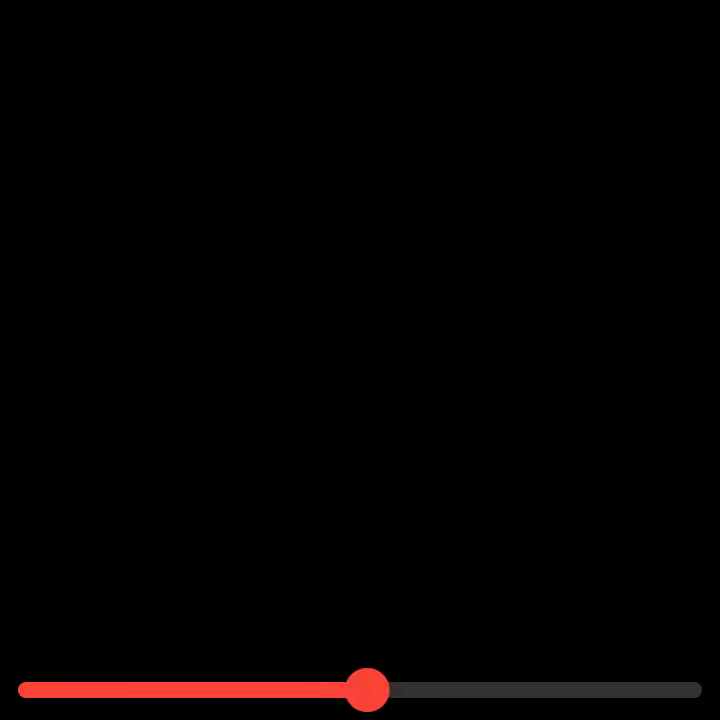
drag(369, 689, 383, 690)
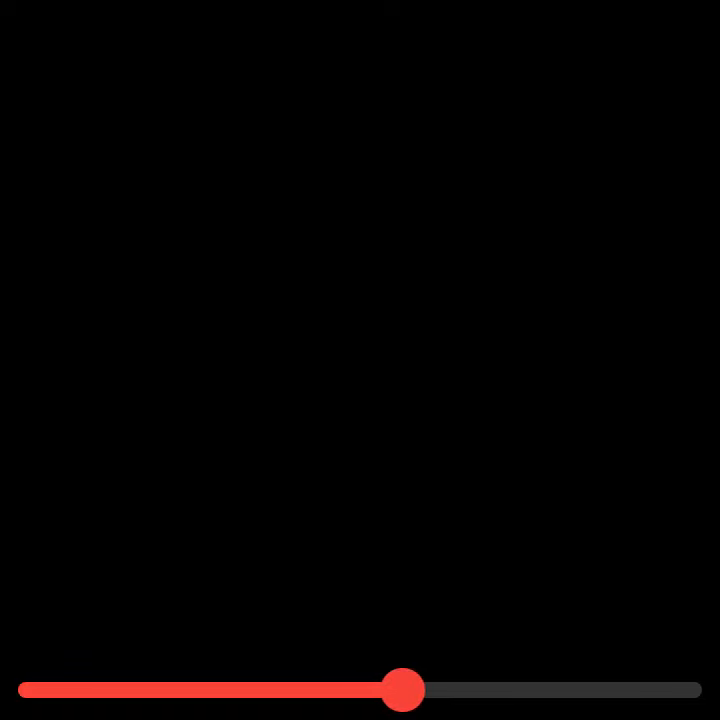
drag(400, 690, 415, 690)
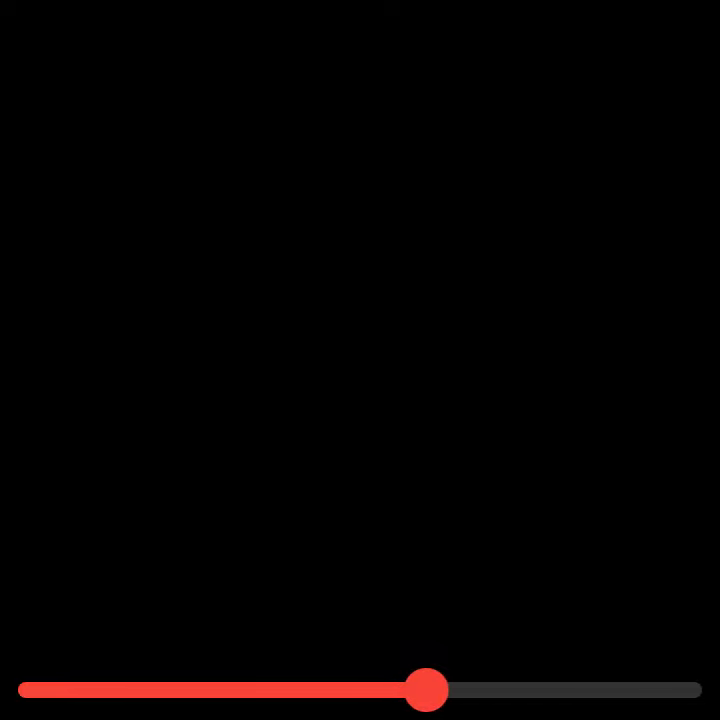
drag(425, 689, 438, 689)
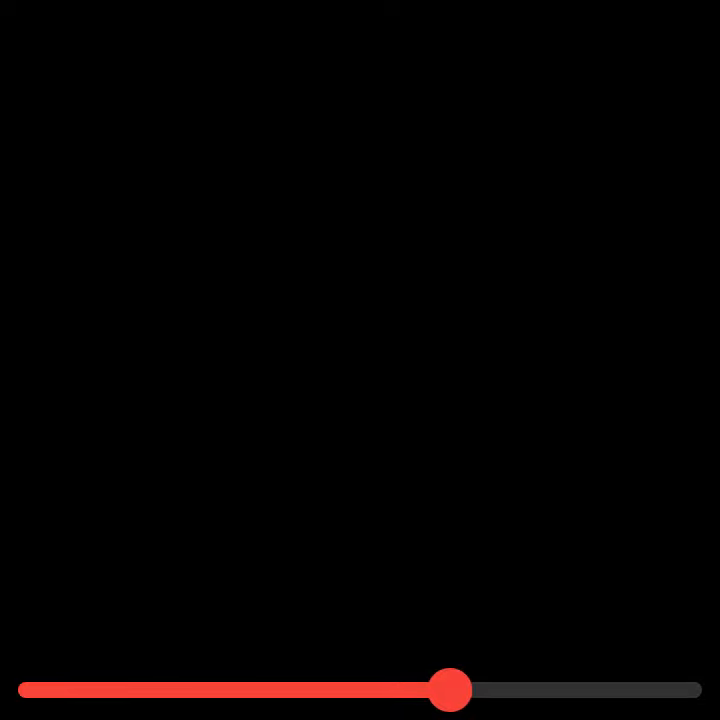
drag(450, 690, 463, 690)
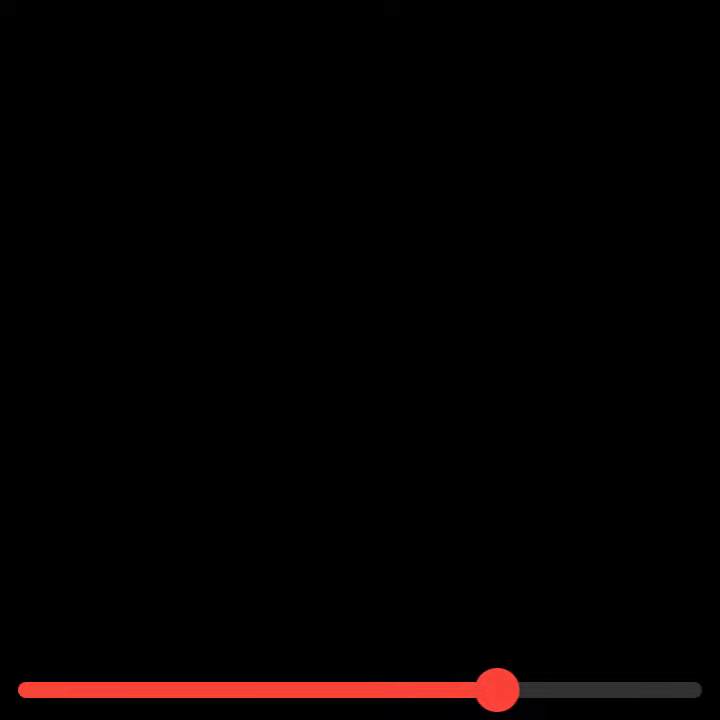
drag(497, 690, 510, 690)
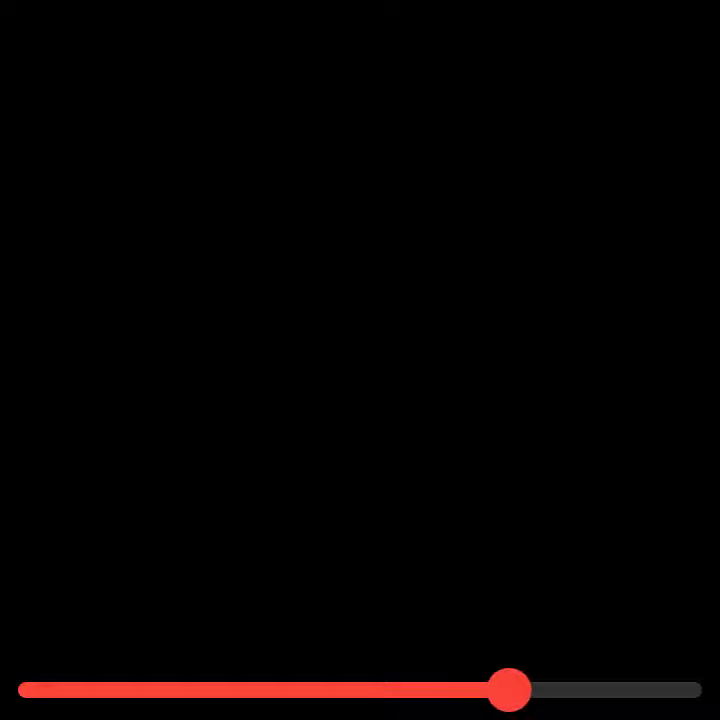
drag(507, 689, 521, 689)
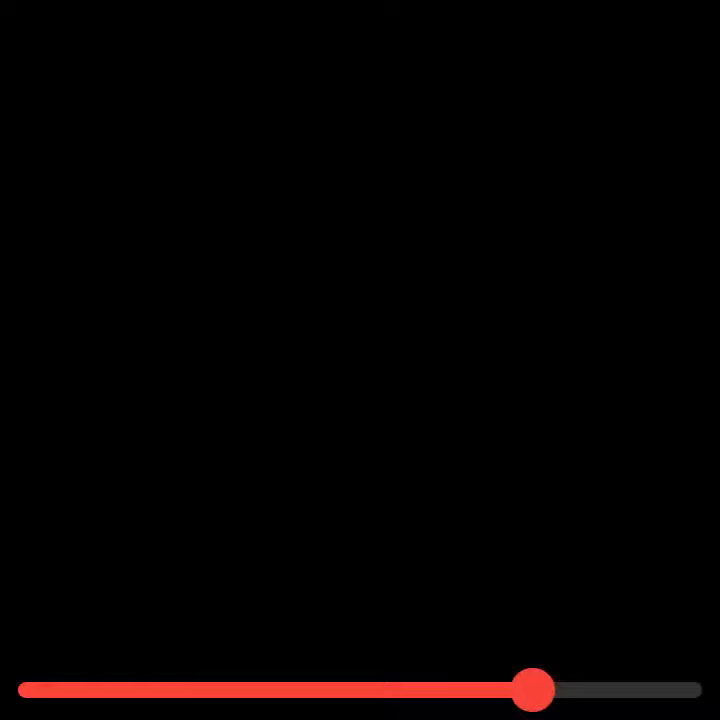
drag(530, 689, 546, 689)
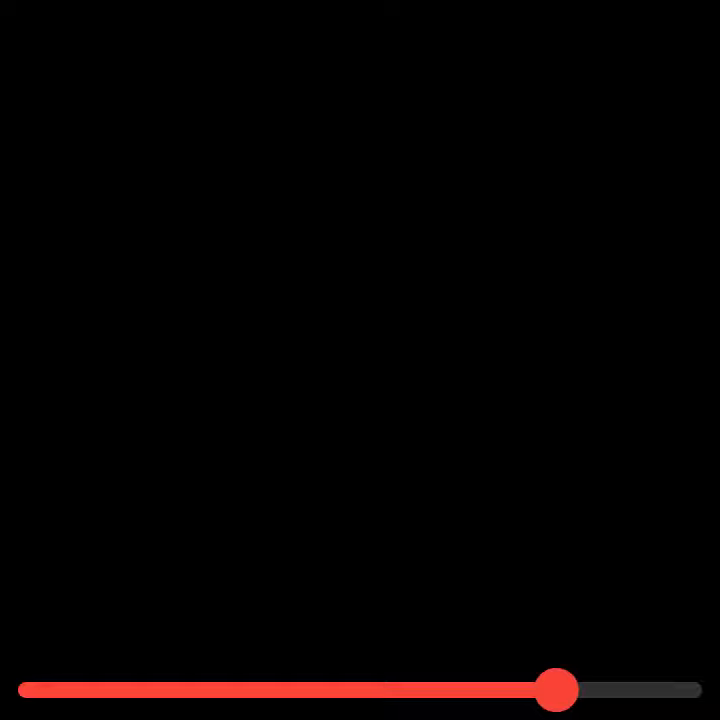
drag(557, 689, 573, 689)
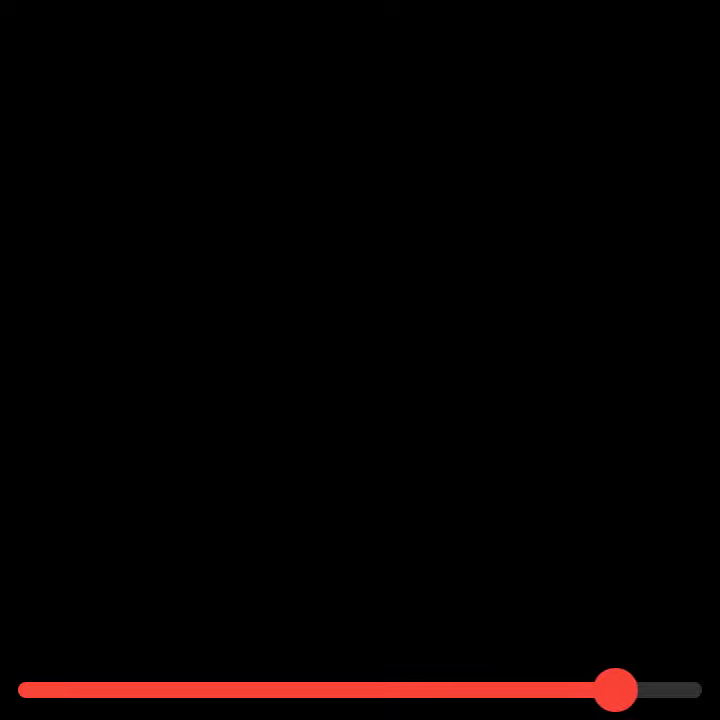
drag(615, 690, 628, 690)
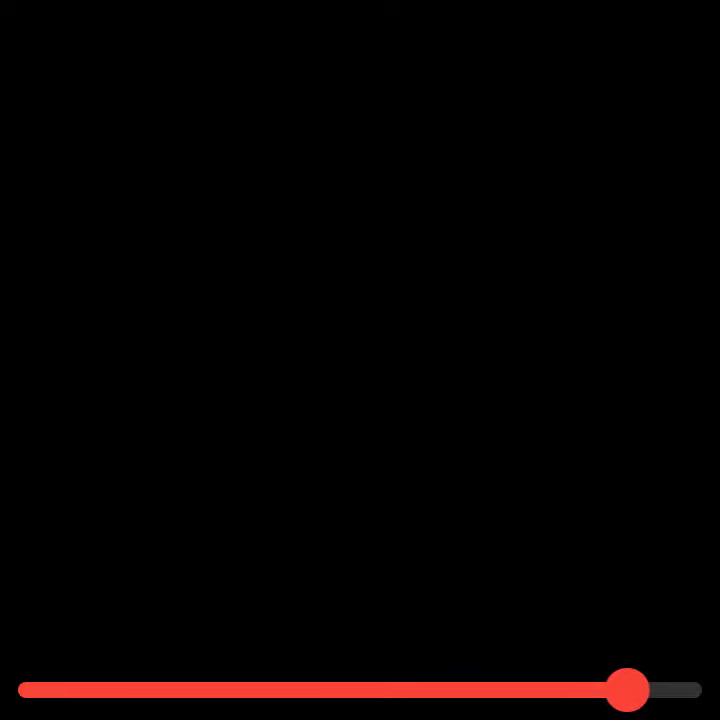